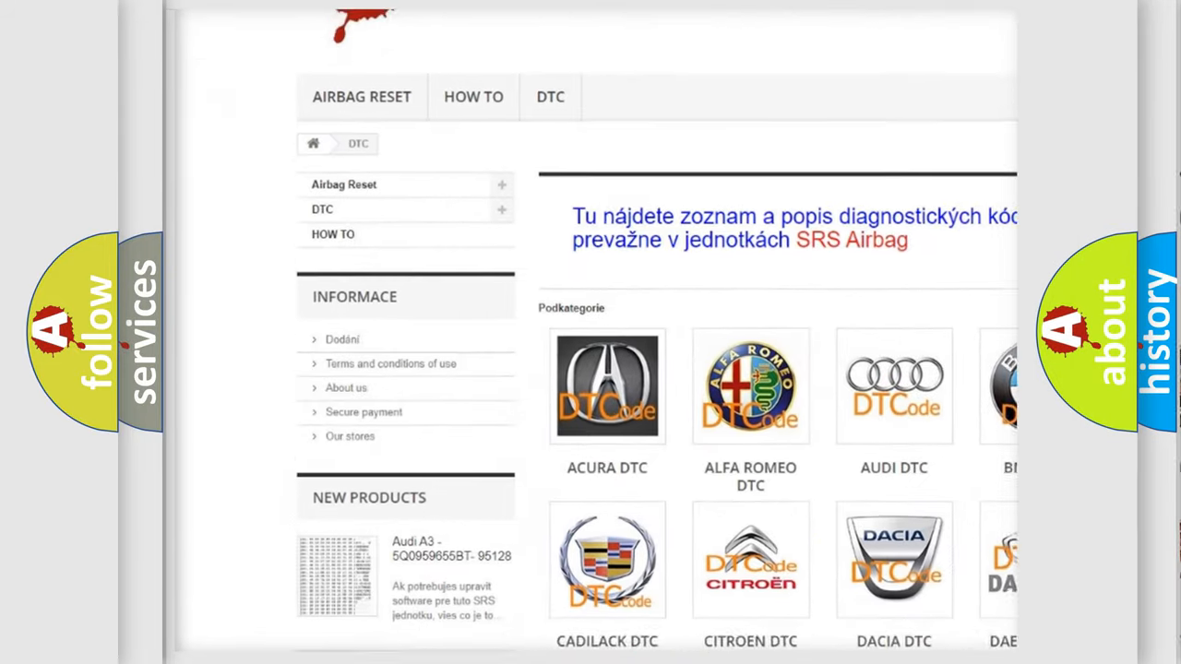
pyautogui.scroll(-3)
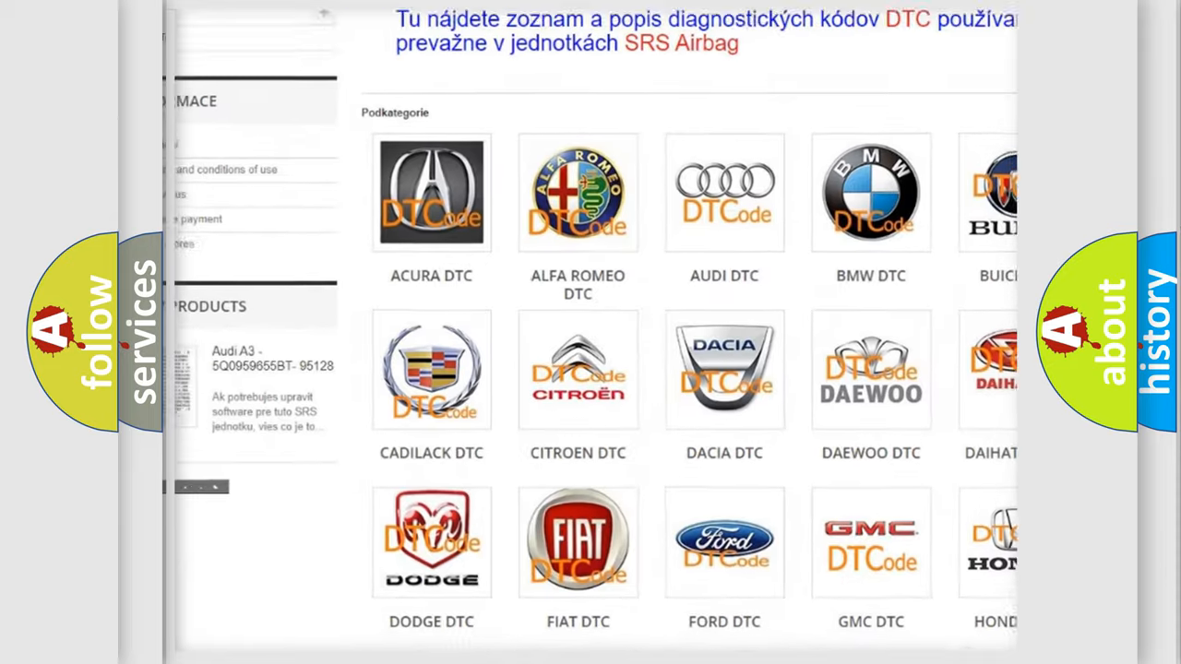
pyautogui.scroll(-3)
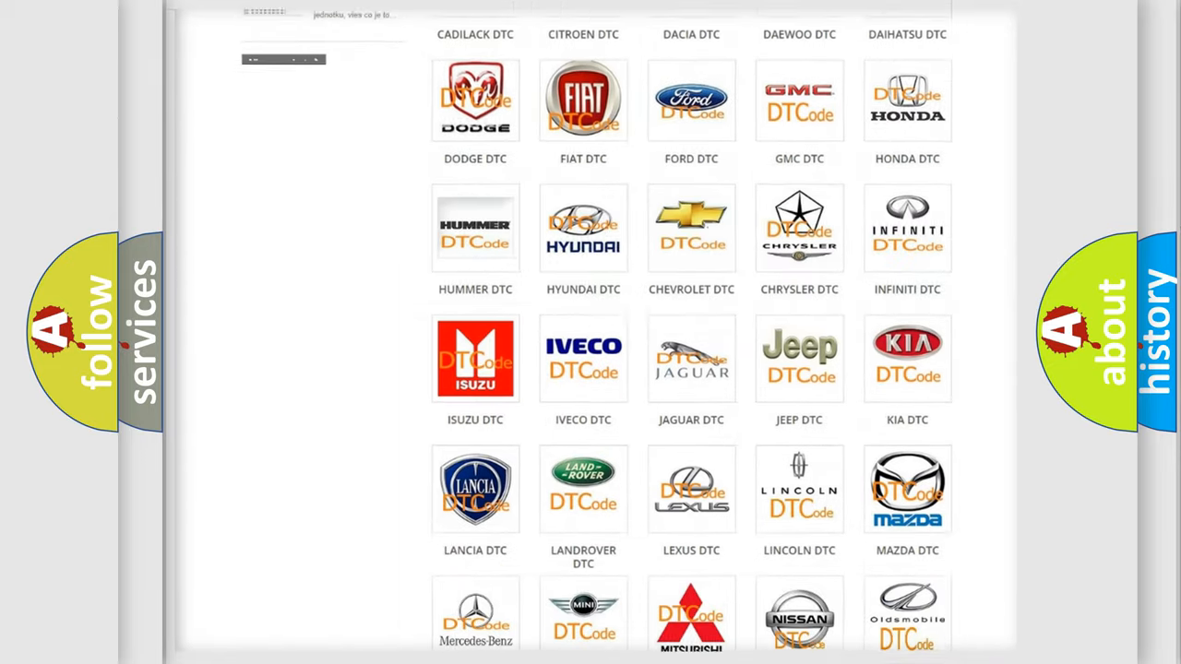
pyautogui.scroll(-3)
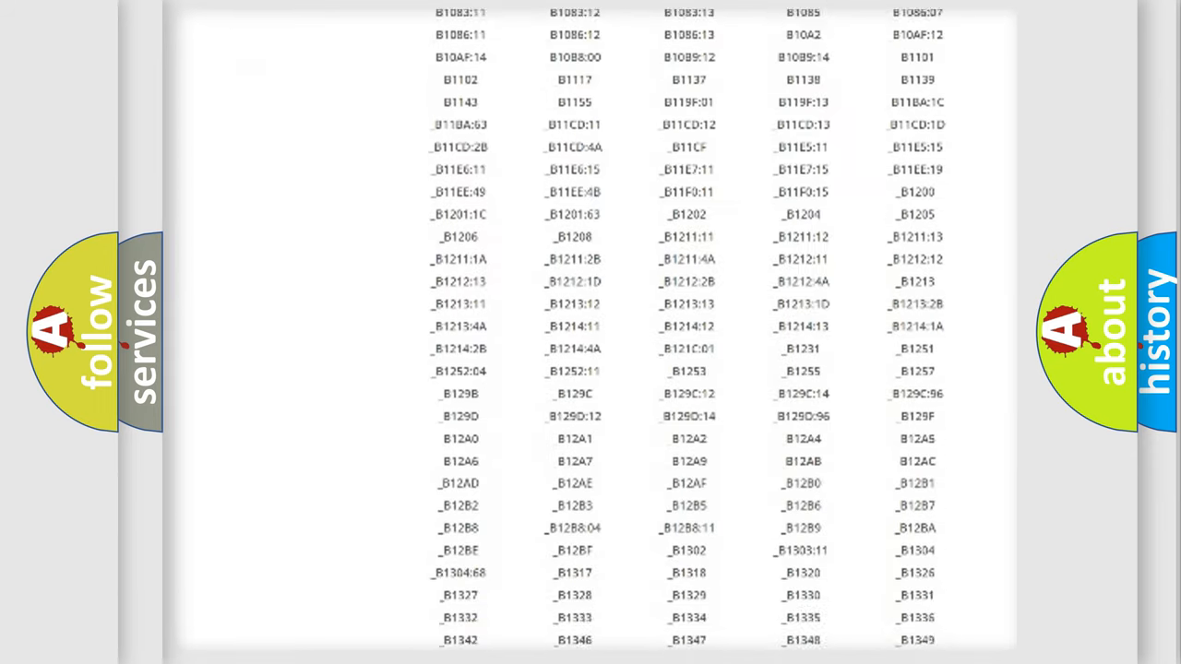
pyautogui.scroll(-3)
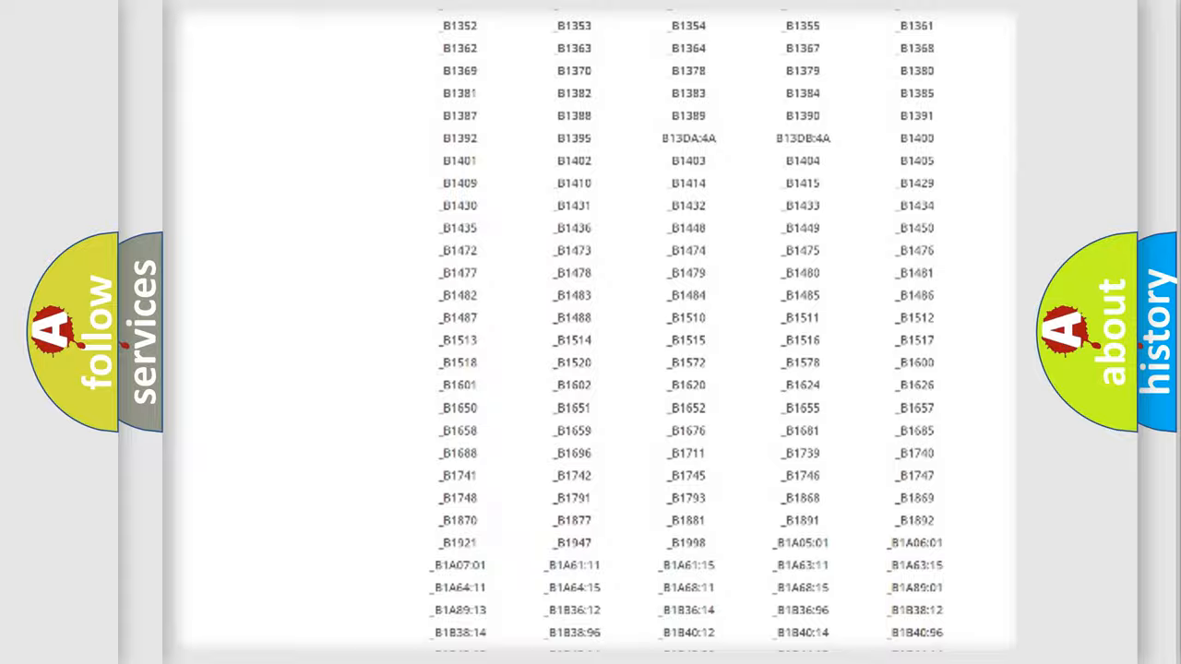